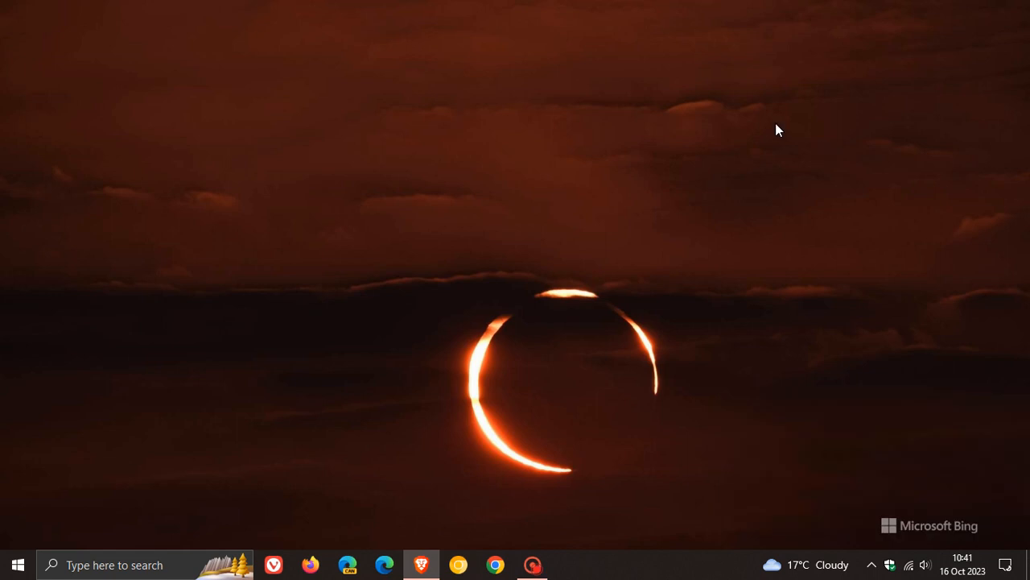
# Reach the Windows Update page via Start, Settings, then Update & Security.
pyautogui.click(18, 565)
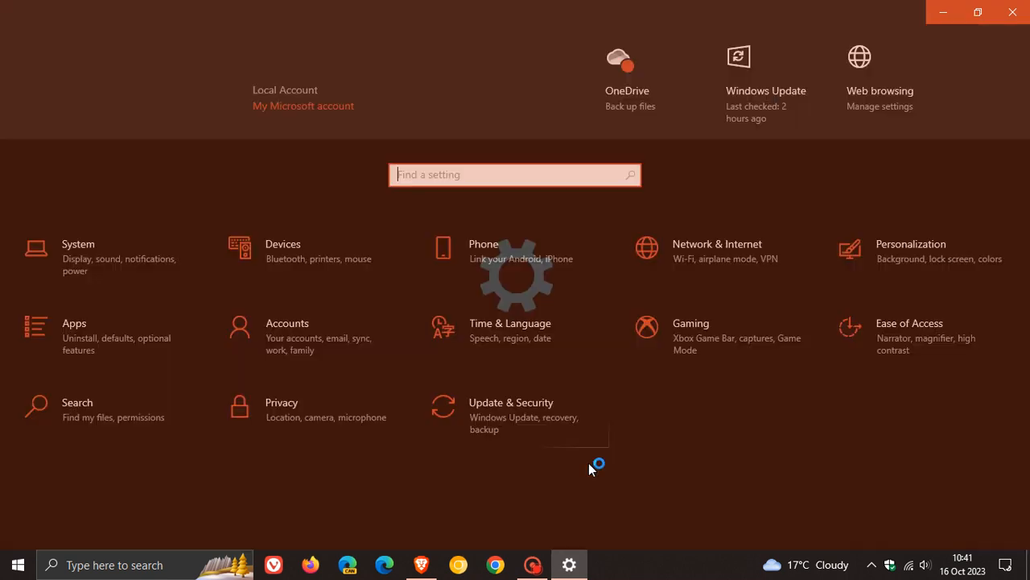
pyautogui.click(511, 402)
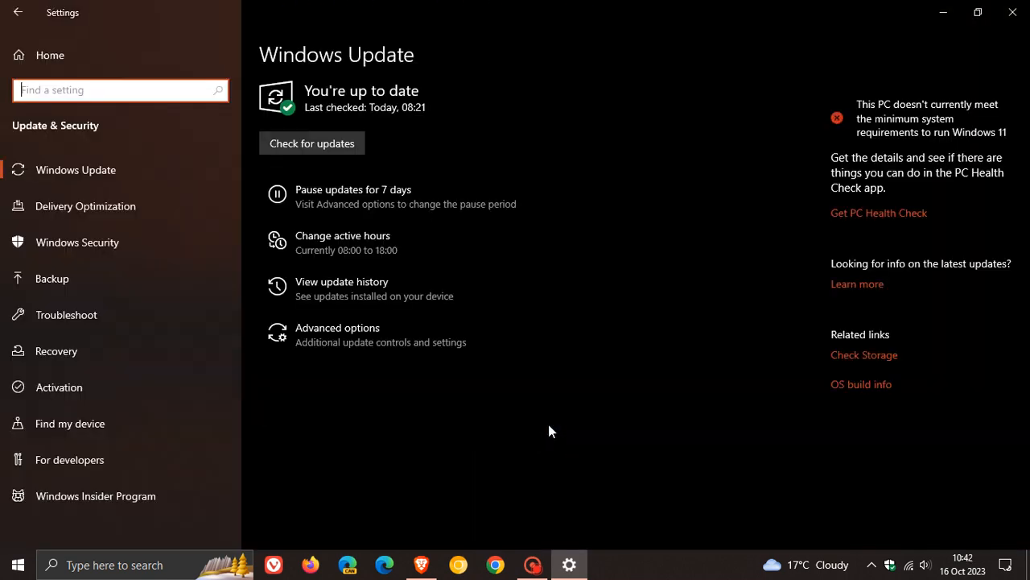
pyautogui.moveTo(415, 299)
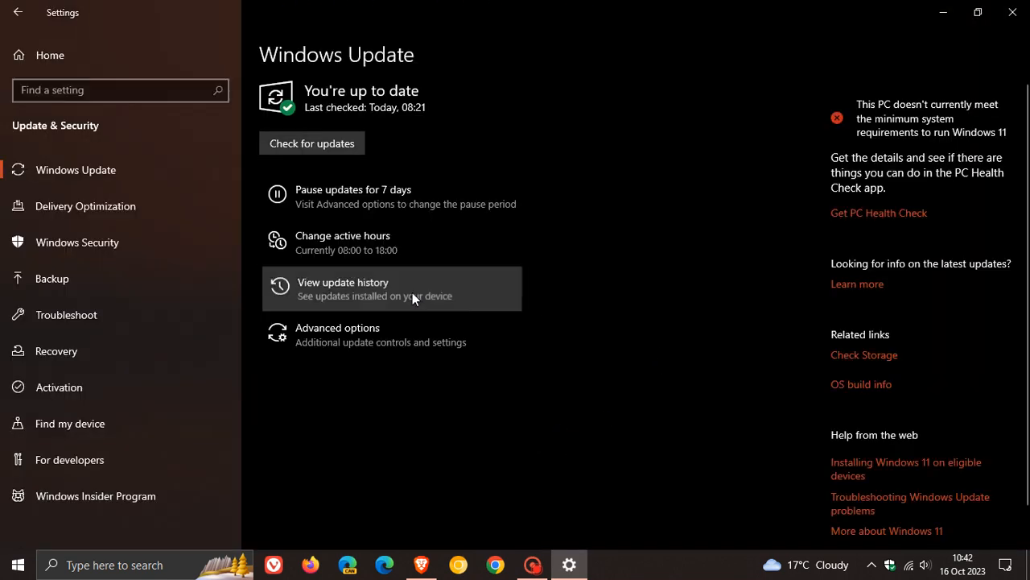
pyautogui.moveTo(717, 333)
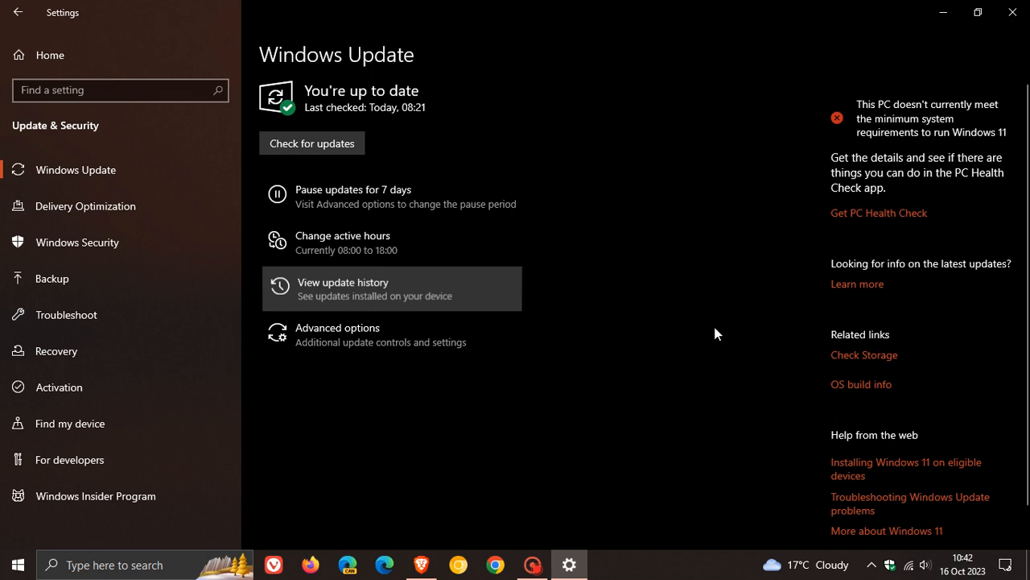
# Show View update history and review the Quality Updates list.
pyautogui.click(343, 288)
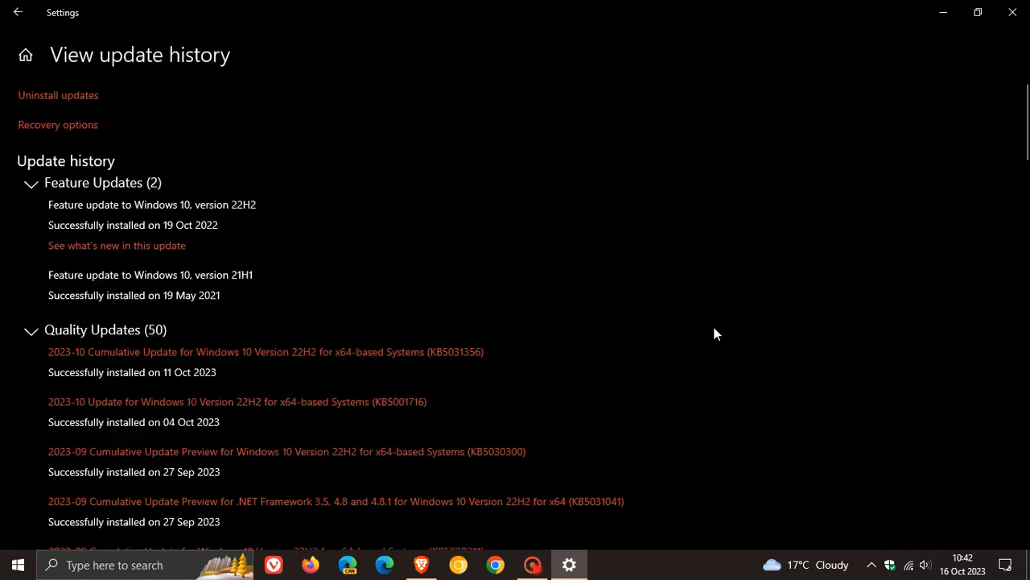
pyautogui.scroll(-3)
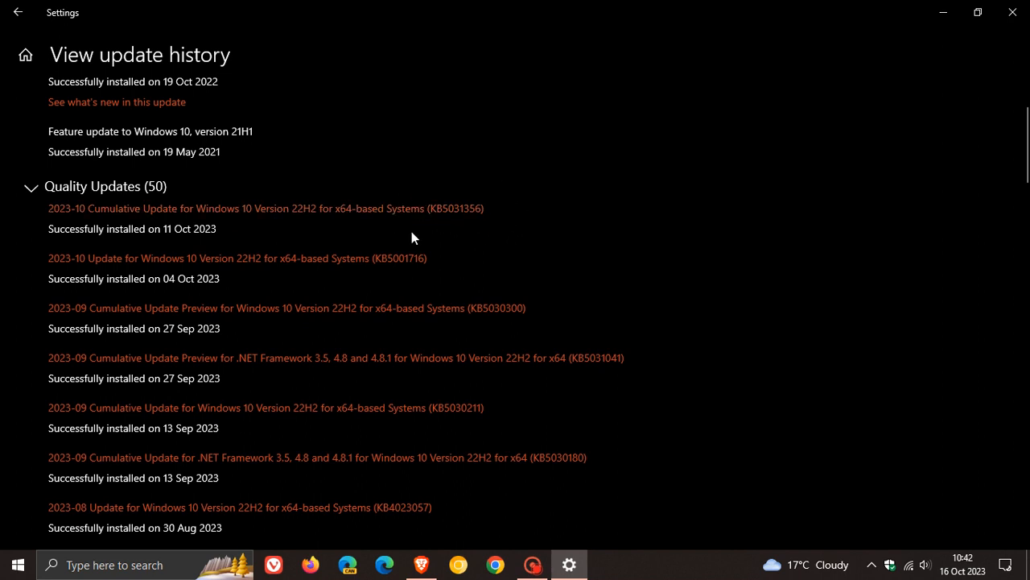
pyautogui.moveTo(462, 241)
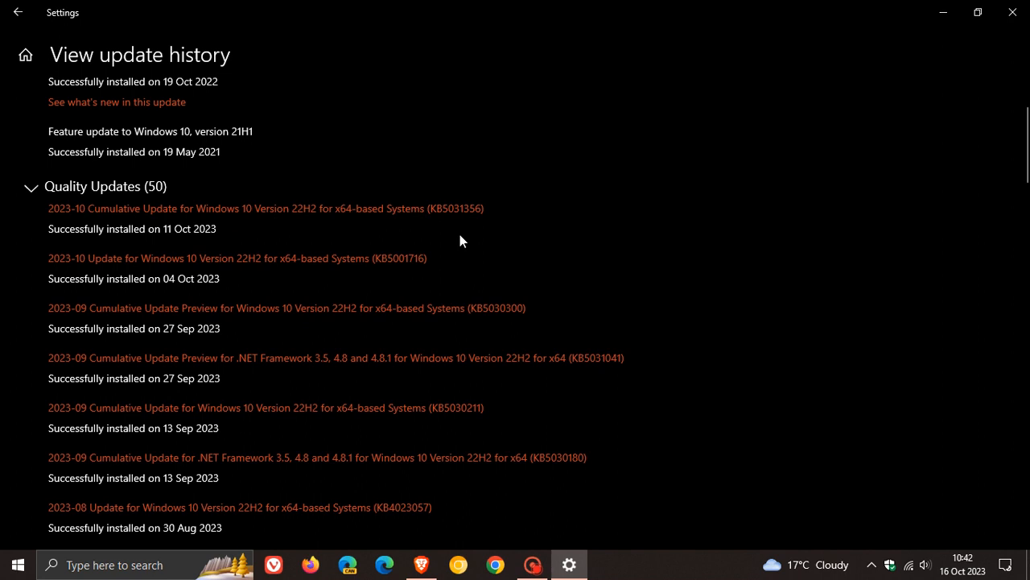
pyautogui.moveTo(543, 236)
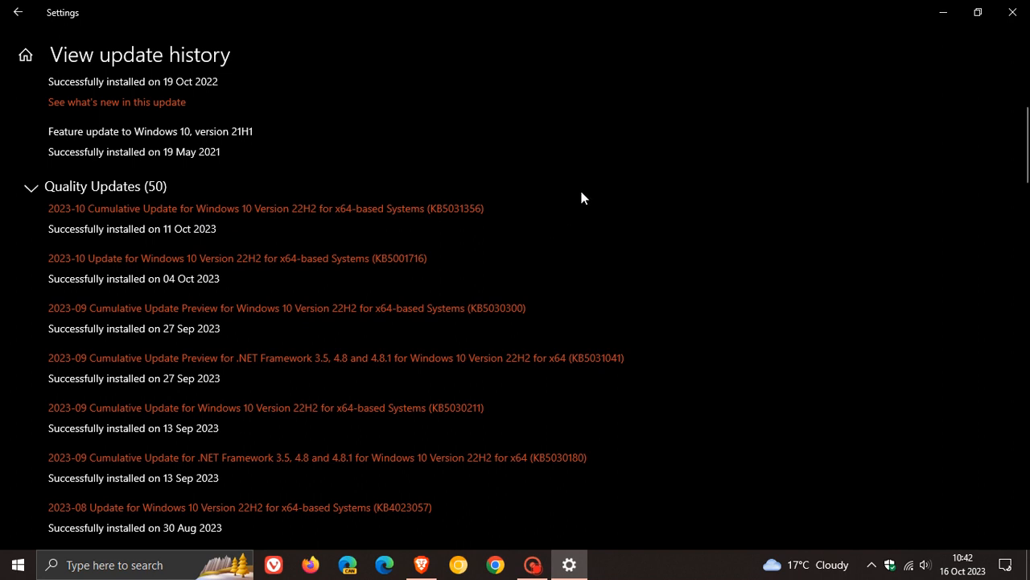
pyautogui.moveTo(576, 215)
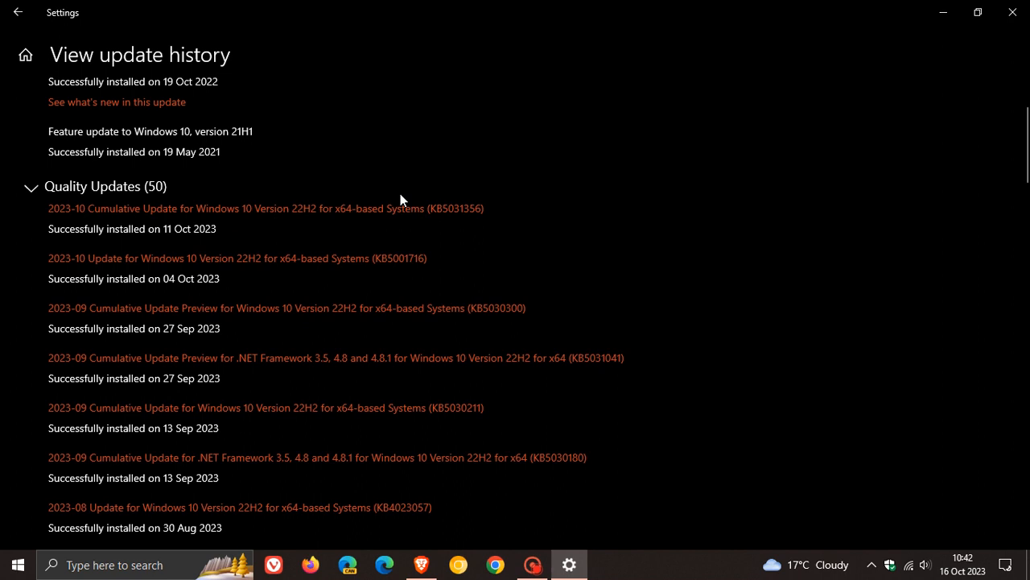
pyautogui.moveTo(578, 220)
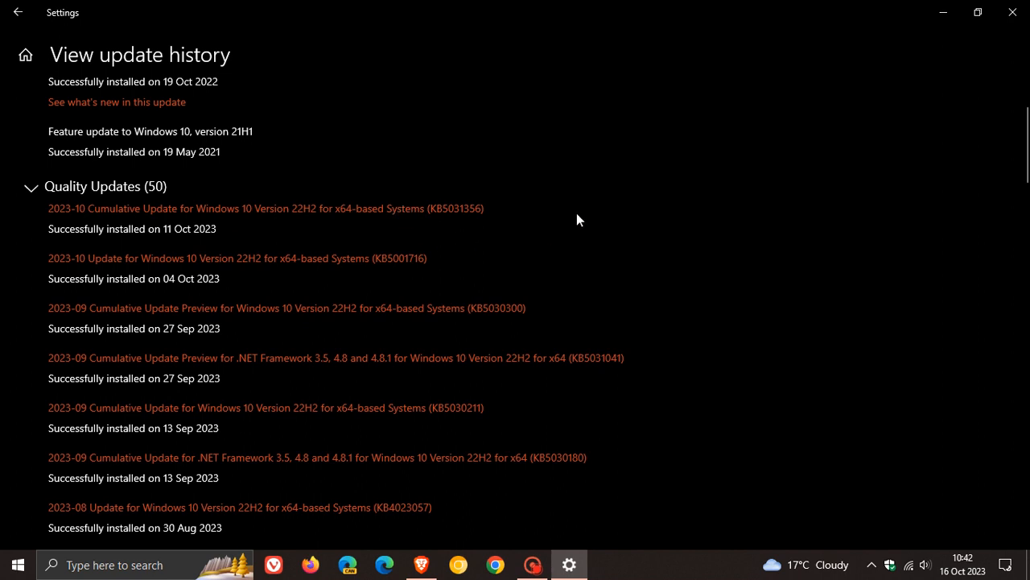
pyautogui.moveTo(653, 224)
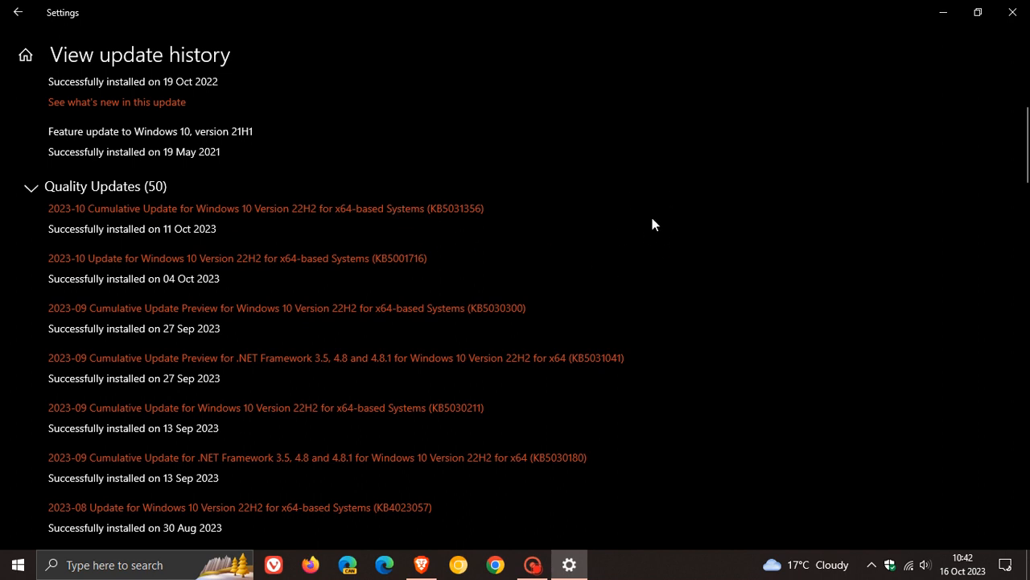
pyautogui.moveTo(654, 232)
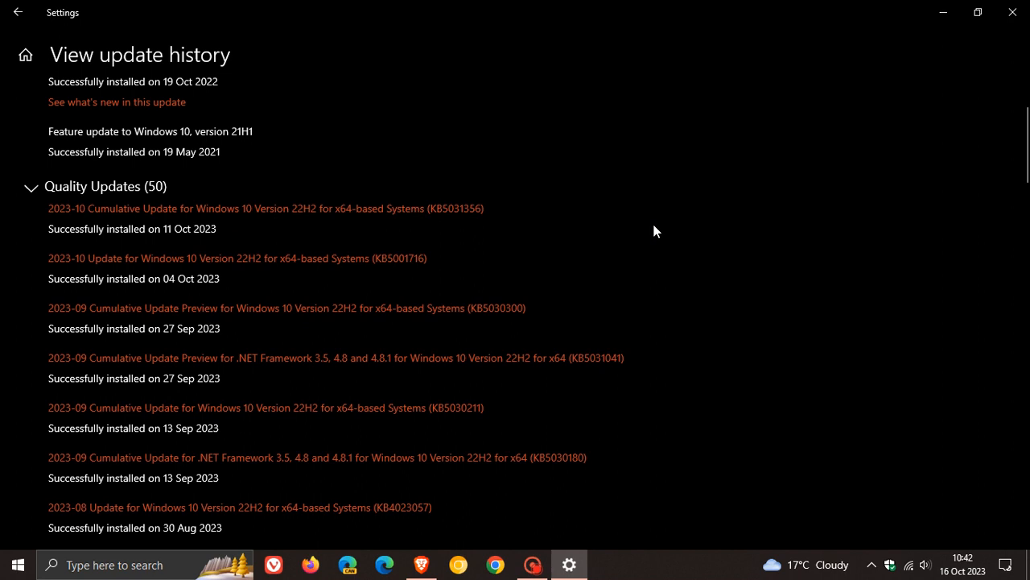
pyautogui.moveTo(566, 184)
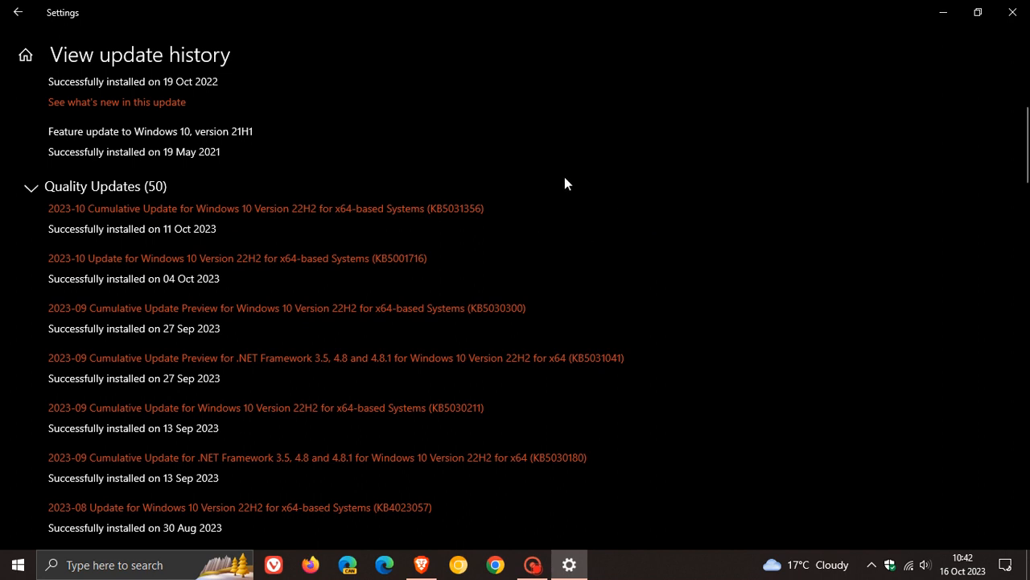
pyautogui.moveTo(590, 214)
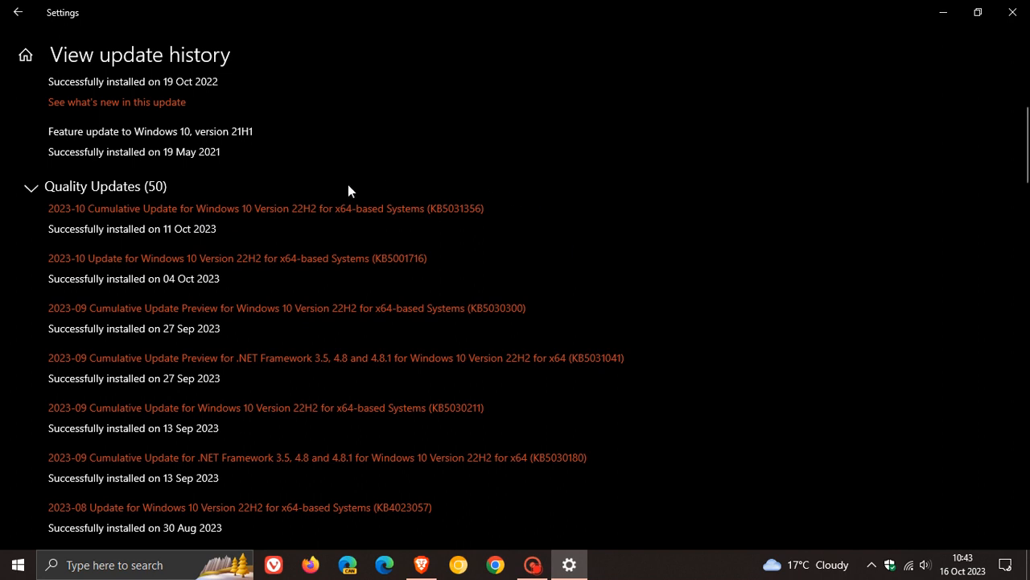
pyautogui.moveTo(288, 225)
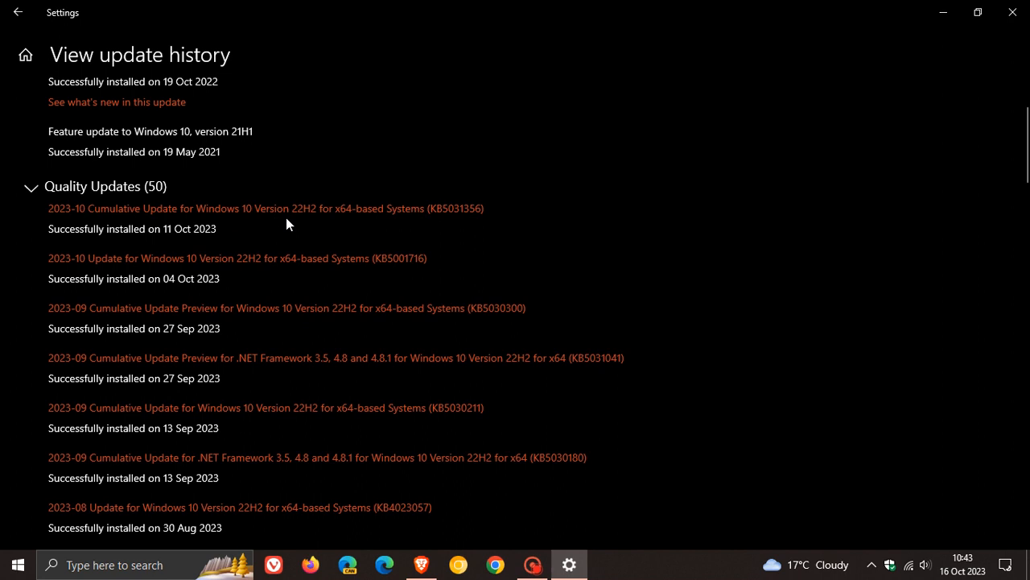
pyautogui.moveTo(709, 265)
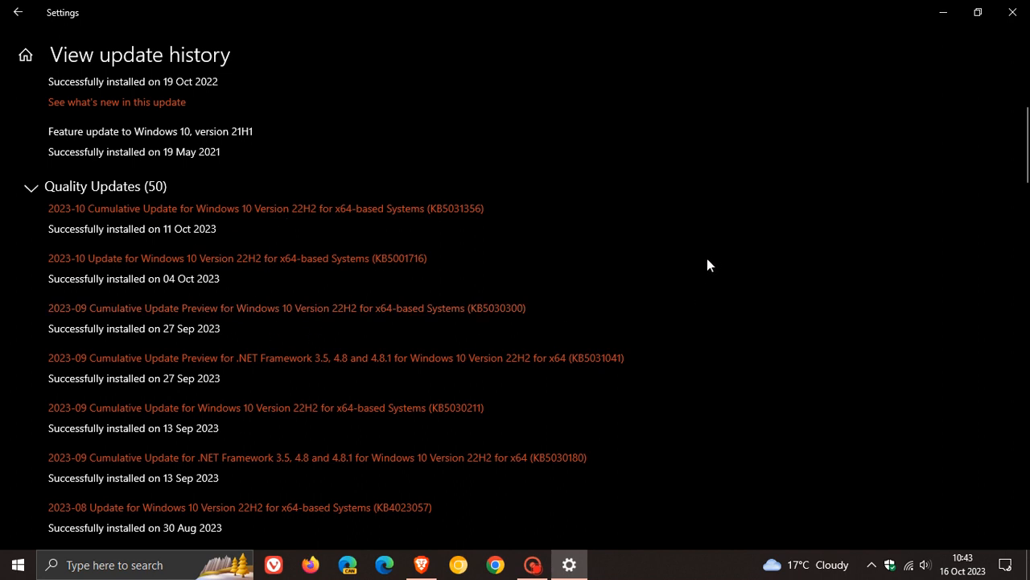
# Minimize Settings to the desktop, then restore it to the update history page.
pyautogui.click(1013, 12)
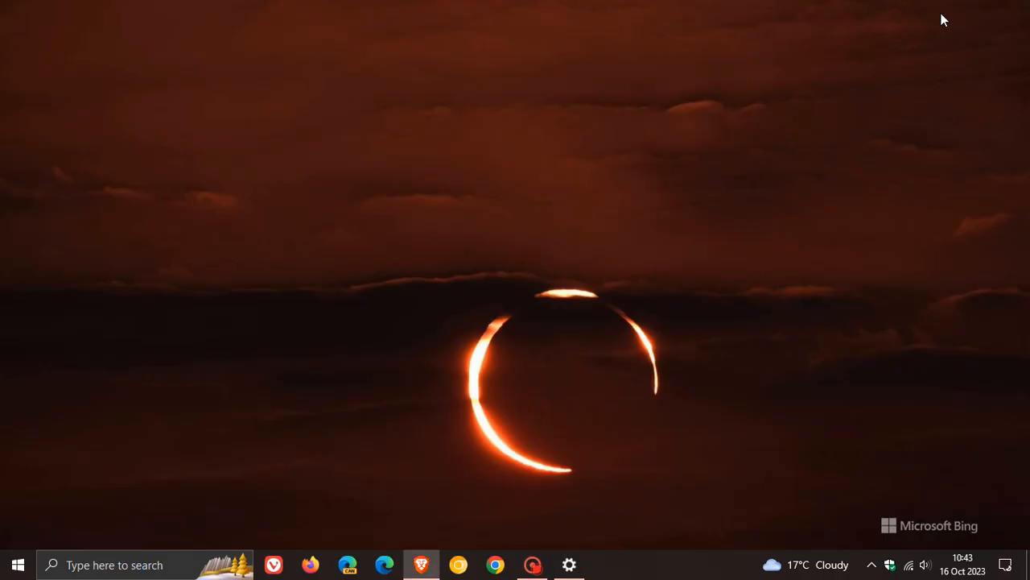
pyautogui.moveTo(675, 256)
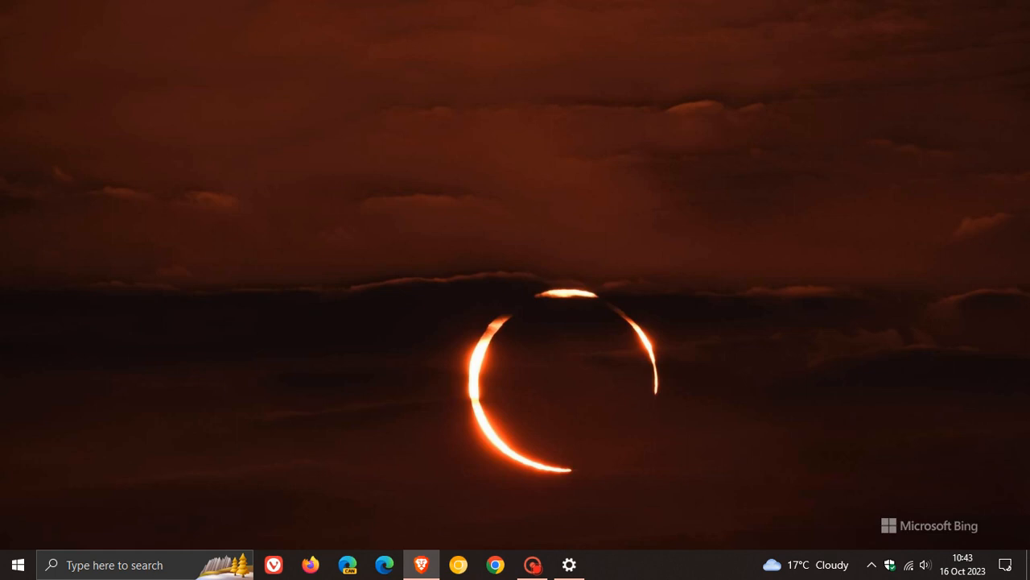
pyautogui.click(570, 565)
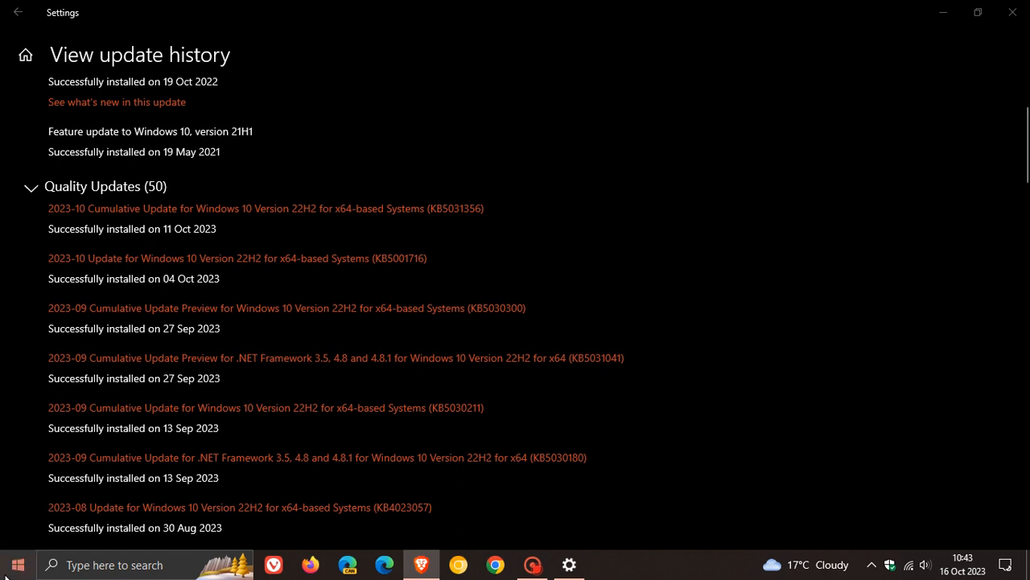
# Minimize Settings and launch Command Prompt from search with Run as administrator.
pyautogui.click(16, 560)
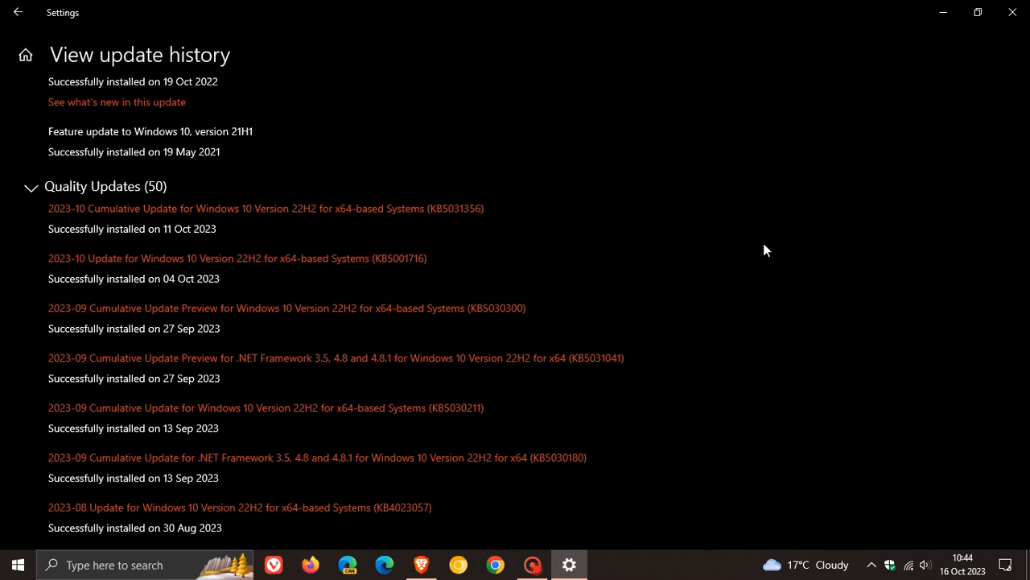
pyautogui.moveTo(942, 12)
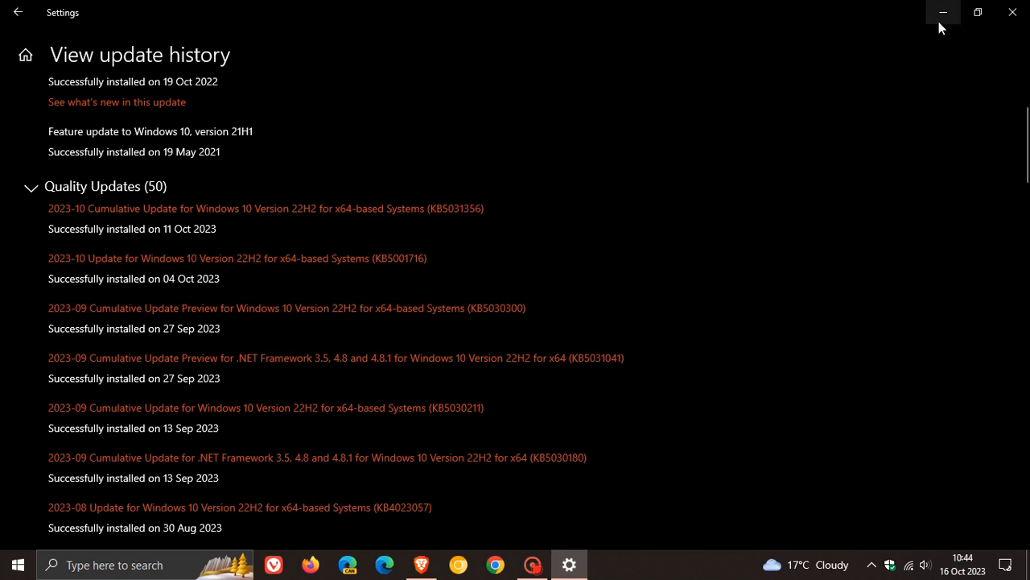
pyautogui.click(943, 12)
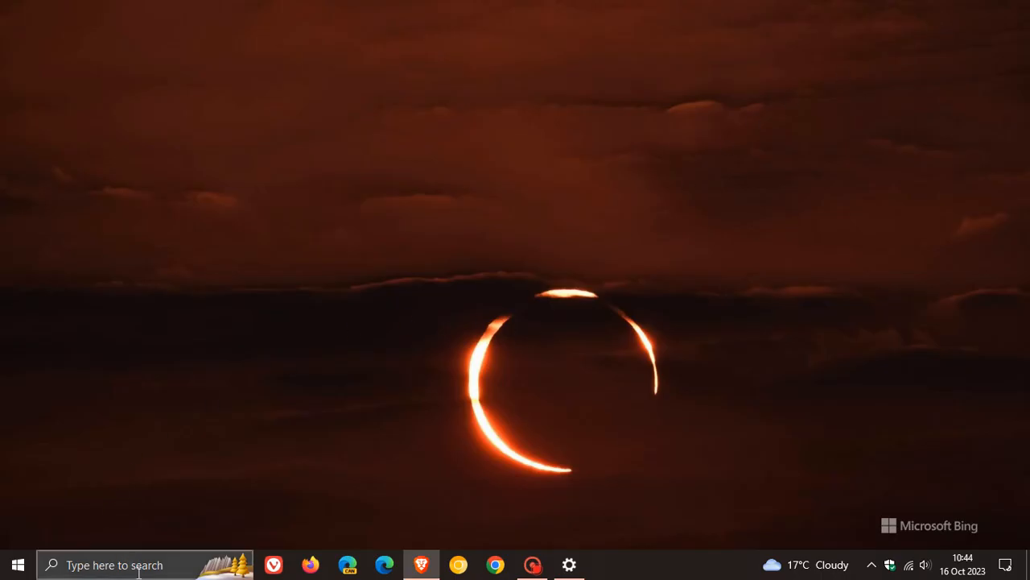
pyautogui.click(129, 565)
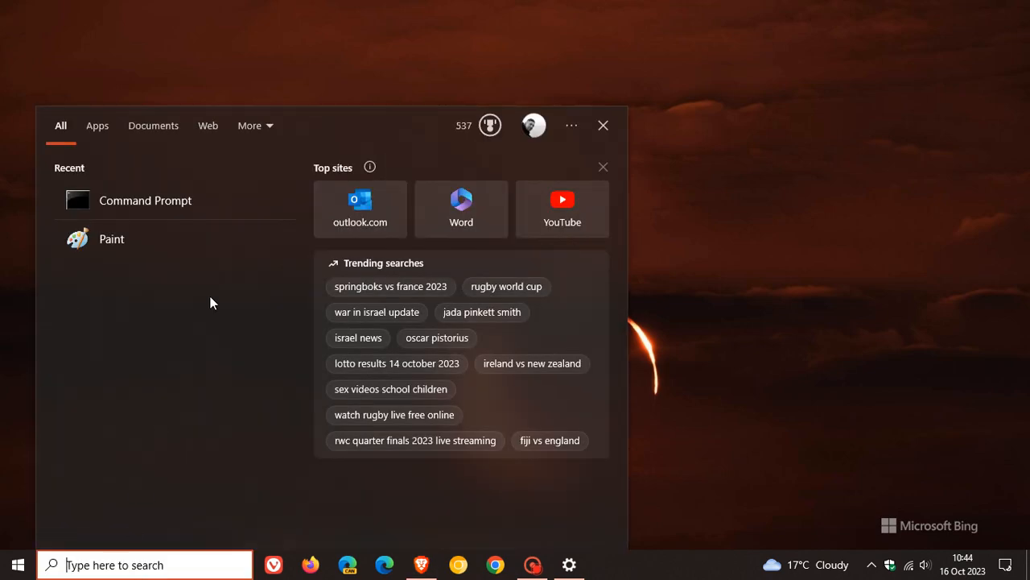
pyautogui.rightClick(145, 200)
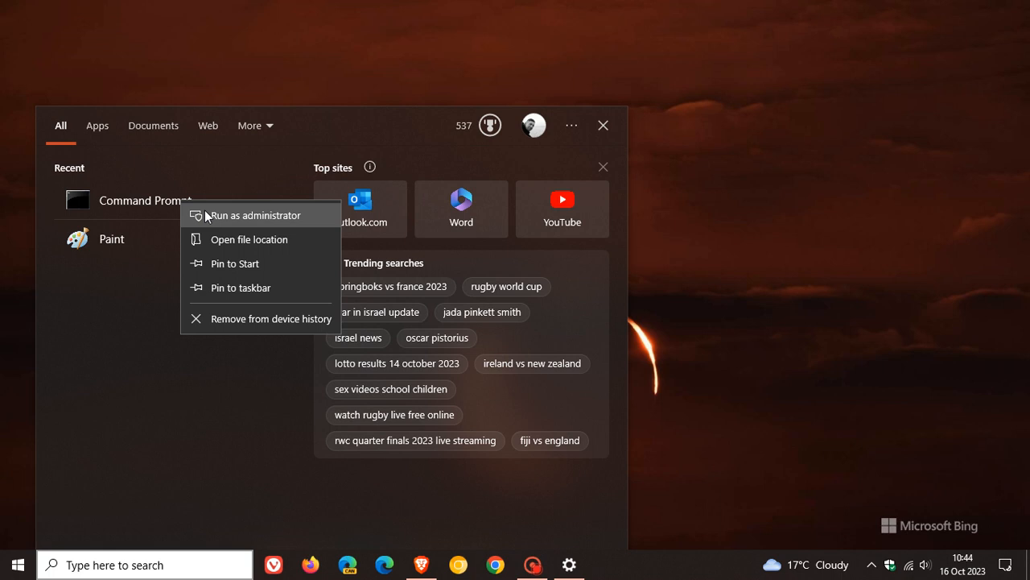
pyautogui.click(255, 214)
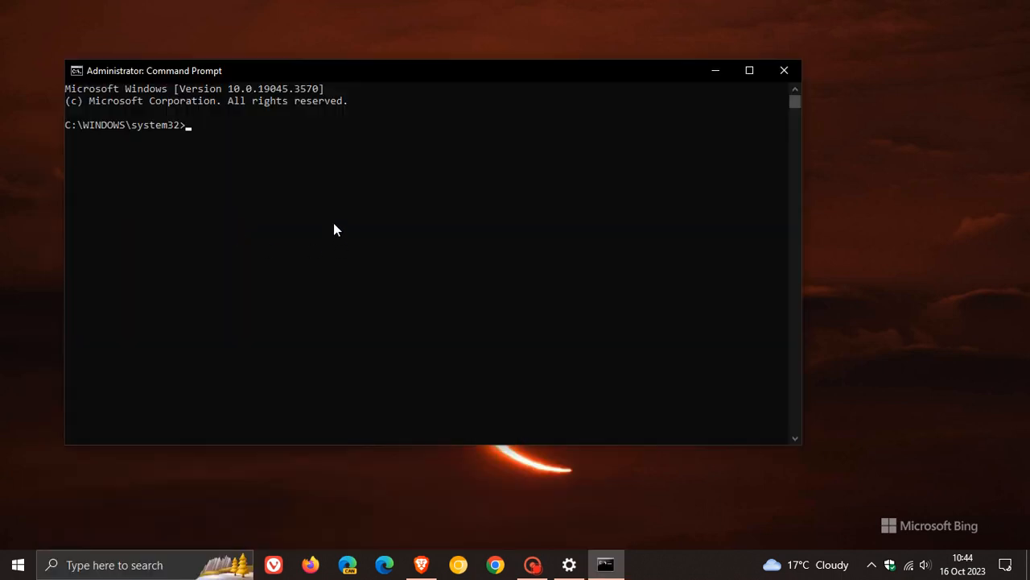
# Enter Dism /online /cleanup-image /RestoreHealth at the administrator prompt without running it.
pyautogui.write('Dism /online /cleanup-image /RestoreHealth')
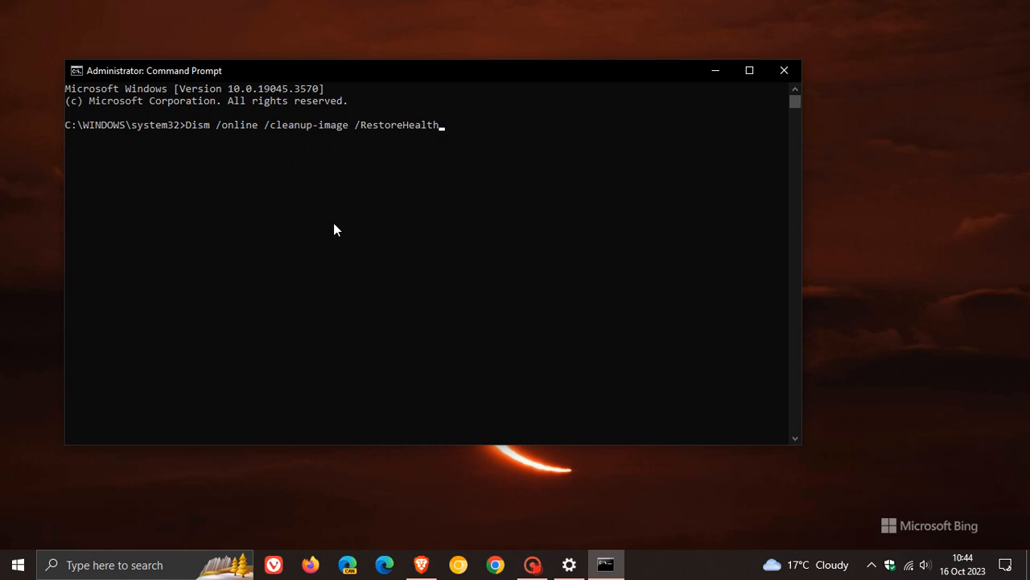
pyautogui.moveTo(435, 235)
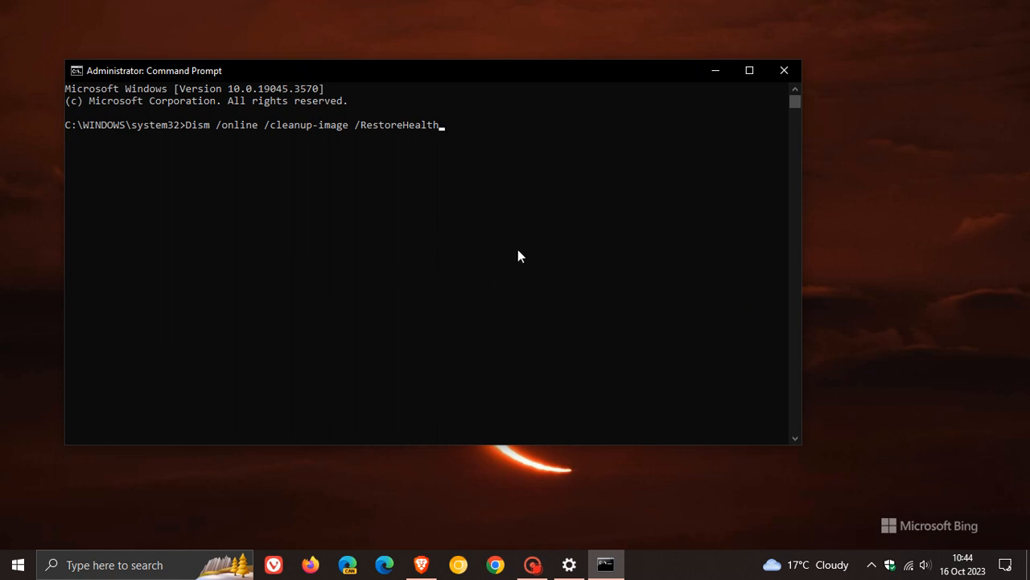
pyautogui.moveTo(541, 240)
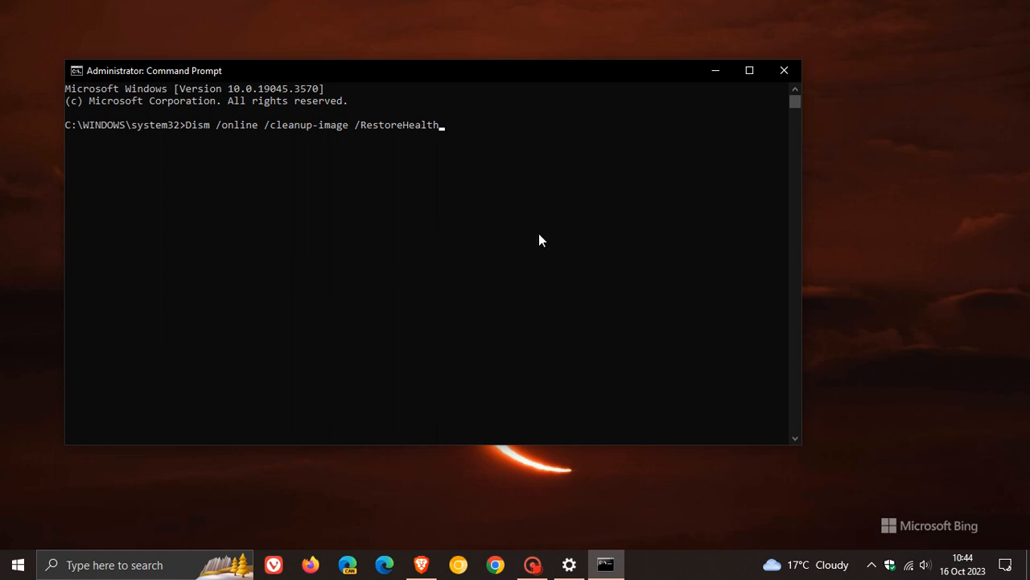
pyautogui.moveTo(540, 260)
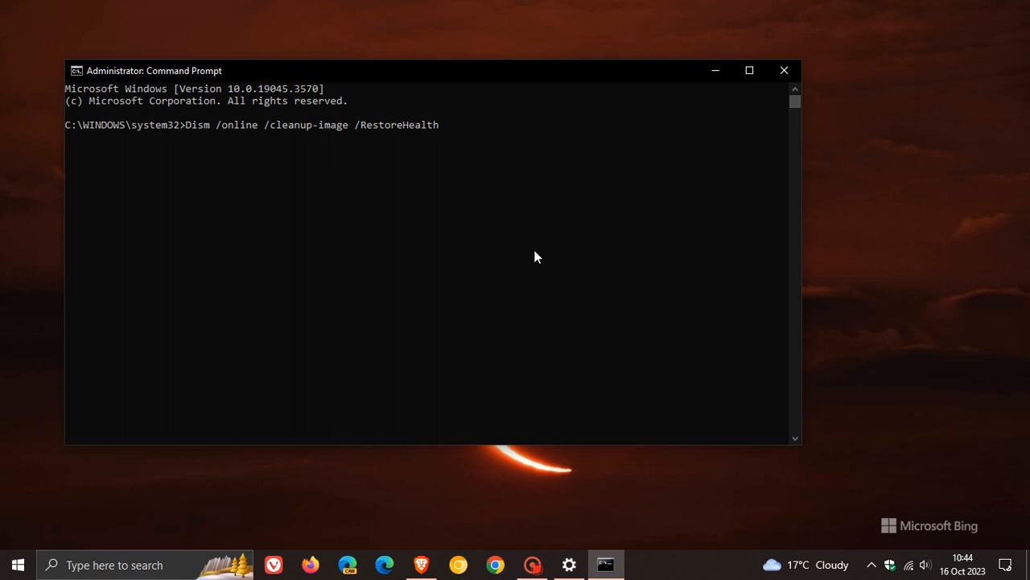
pyautogui.moveTo(778, 77)
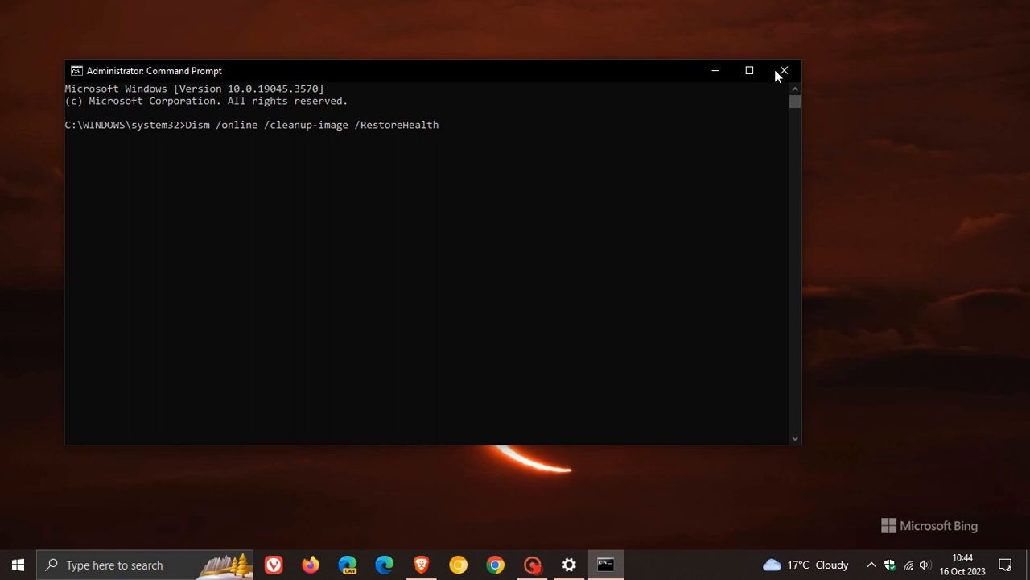
# Close the administrator Command Prompt, then restore and minimize Settings again.
pyautogui.click(783, 70)
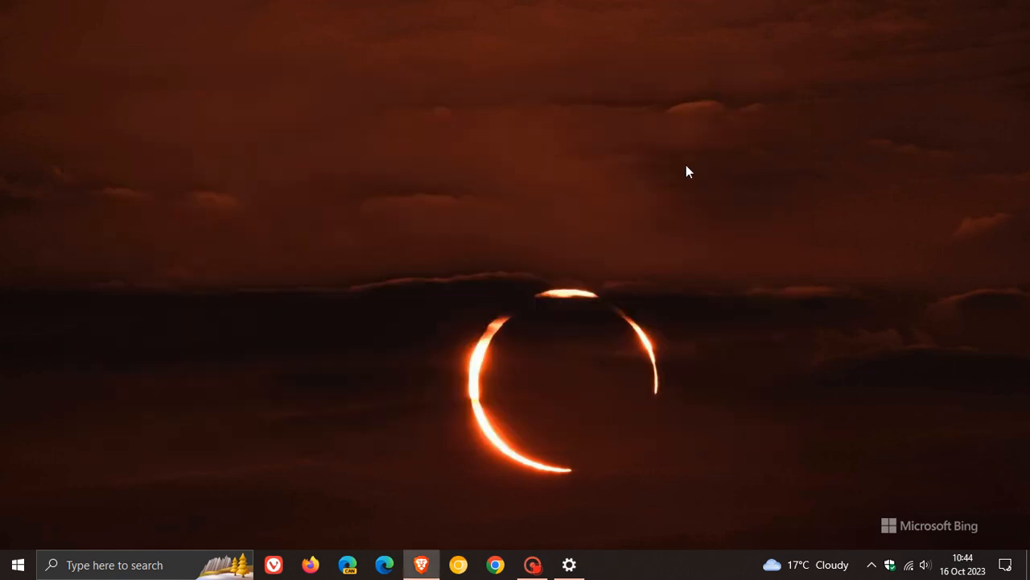
pyautogui.moveTo(649, 113)
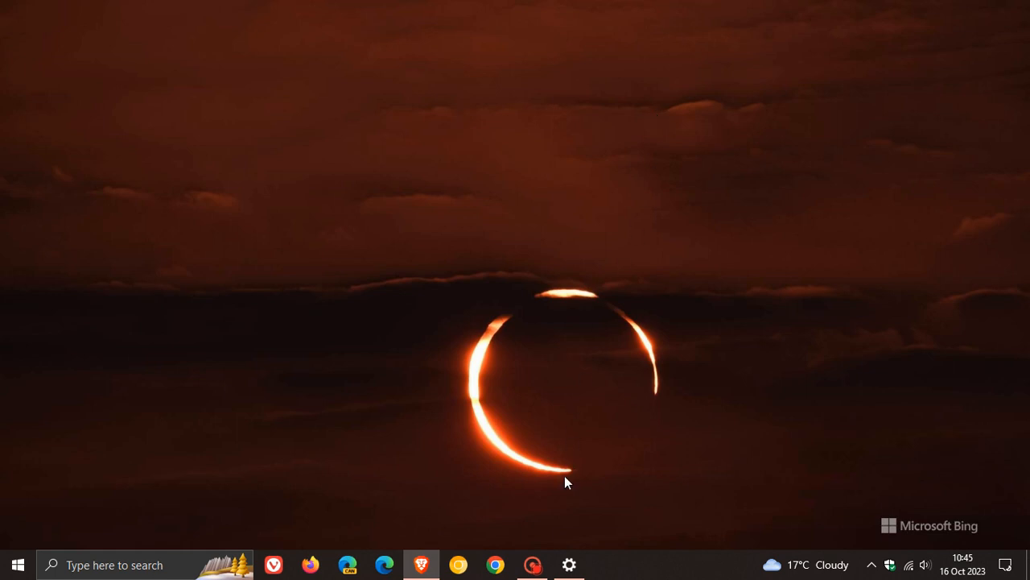
pyautogui.click(570, 564)
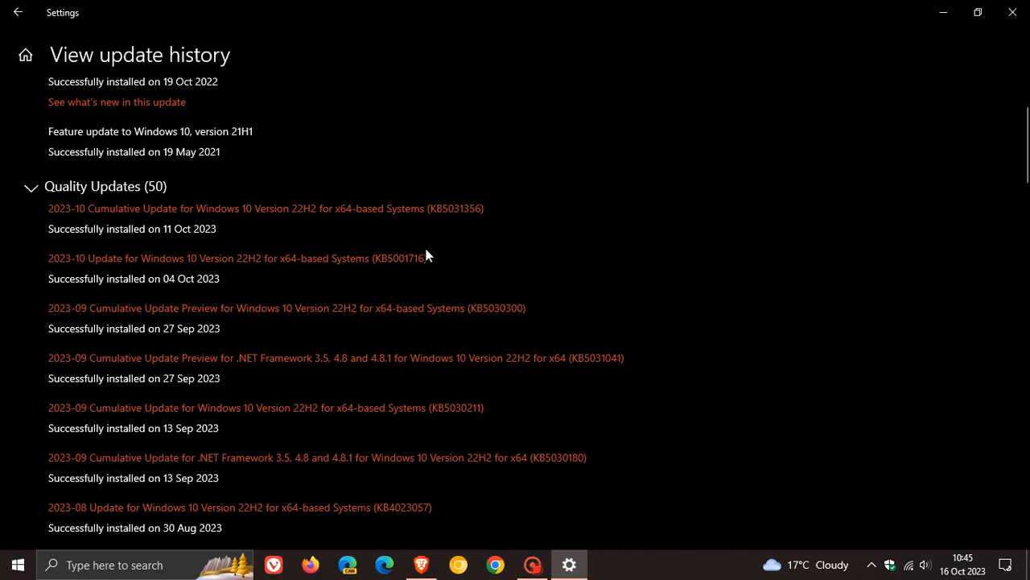
pyautogui.click(1013, 12)
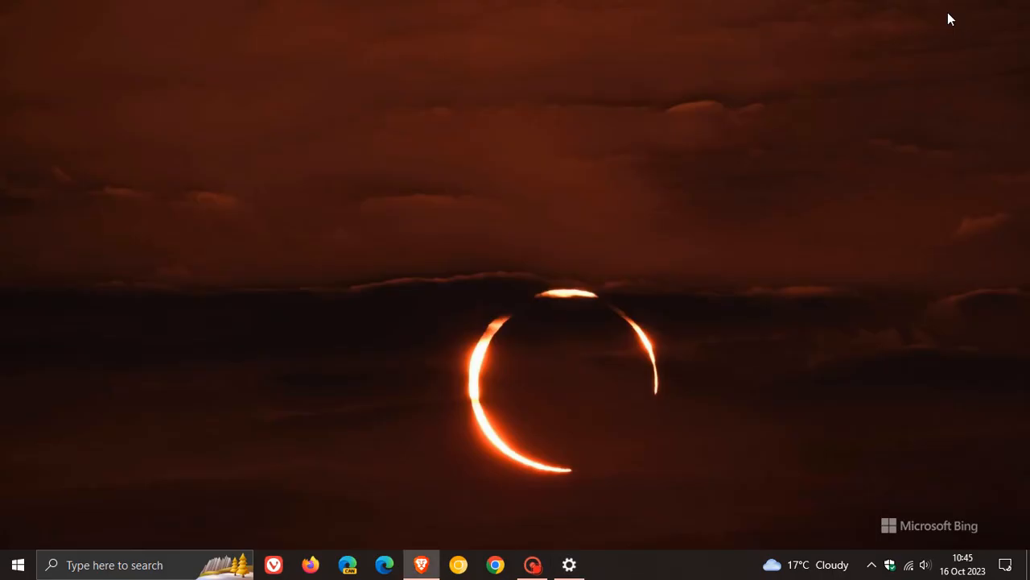
pyautogui.moveTo(633, 127)
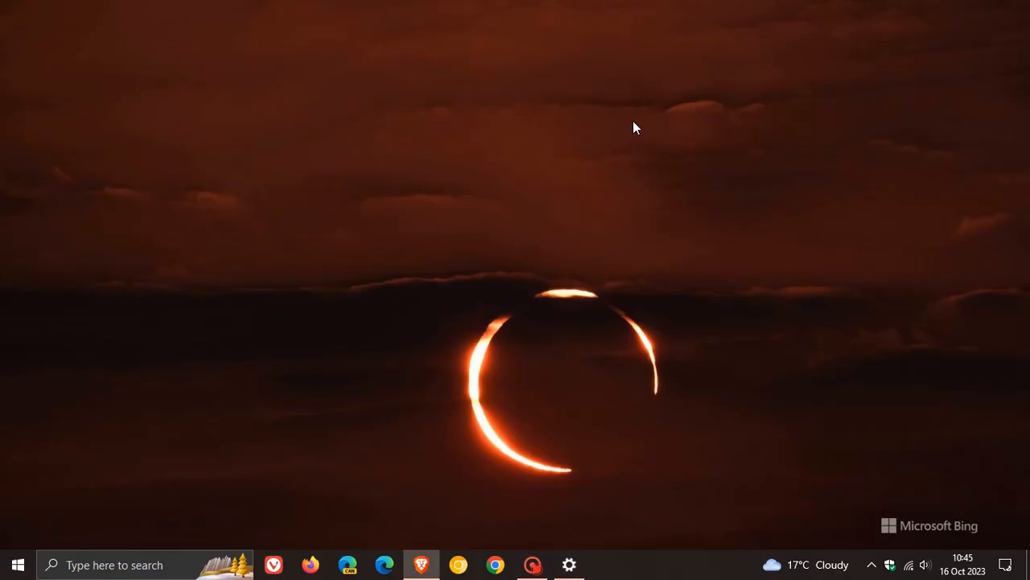
pyautogui.moveTo(599, 135)
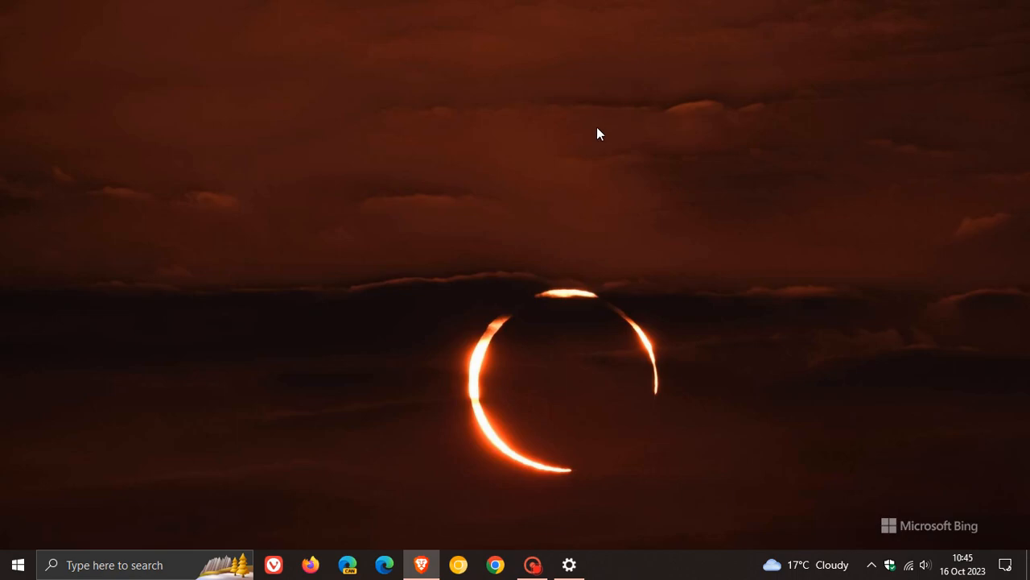